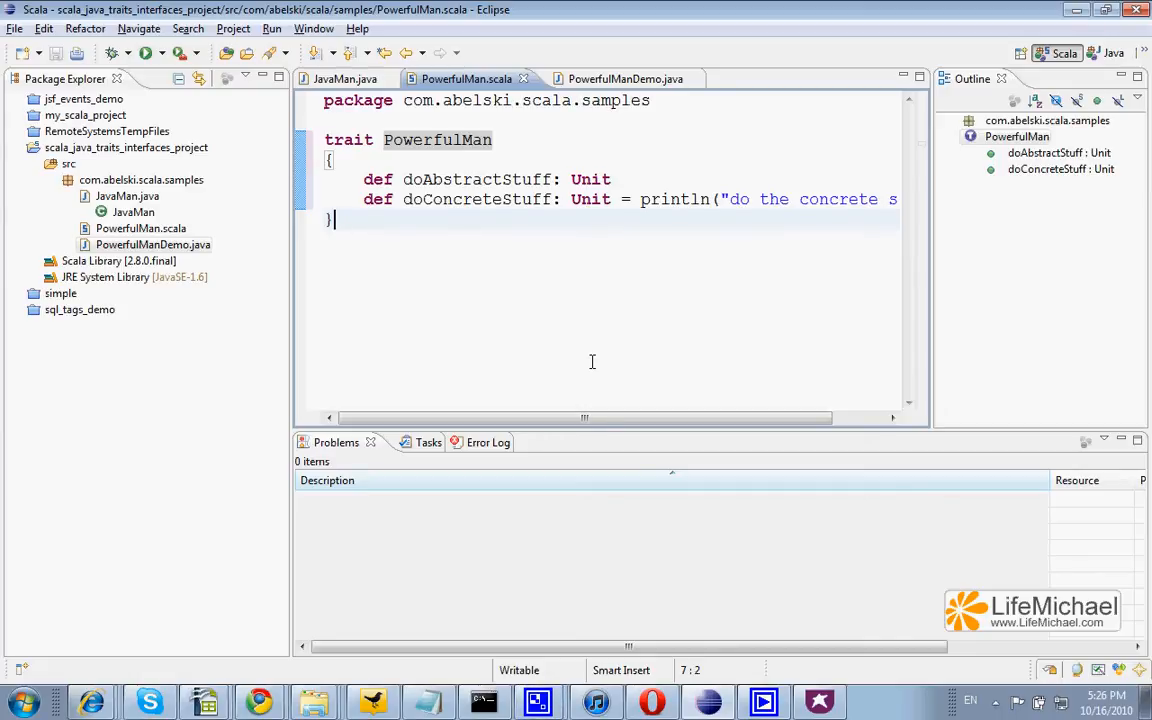
pyautogui.moveTo(436, 140)
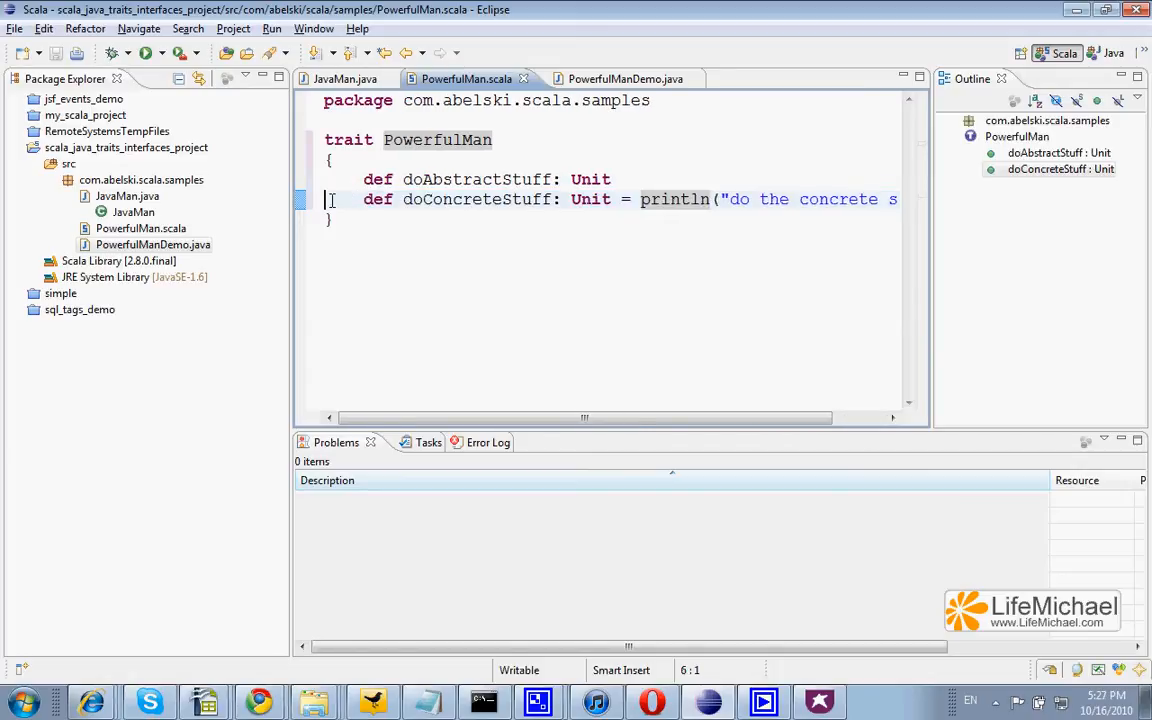
# Step: Select doAbstractStuff in the PowerfulMan trait, then move to the JavaMan class source
pyautogui.doubleClick(476, 180)
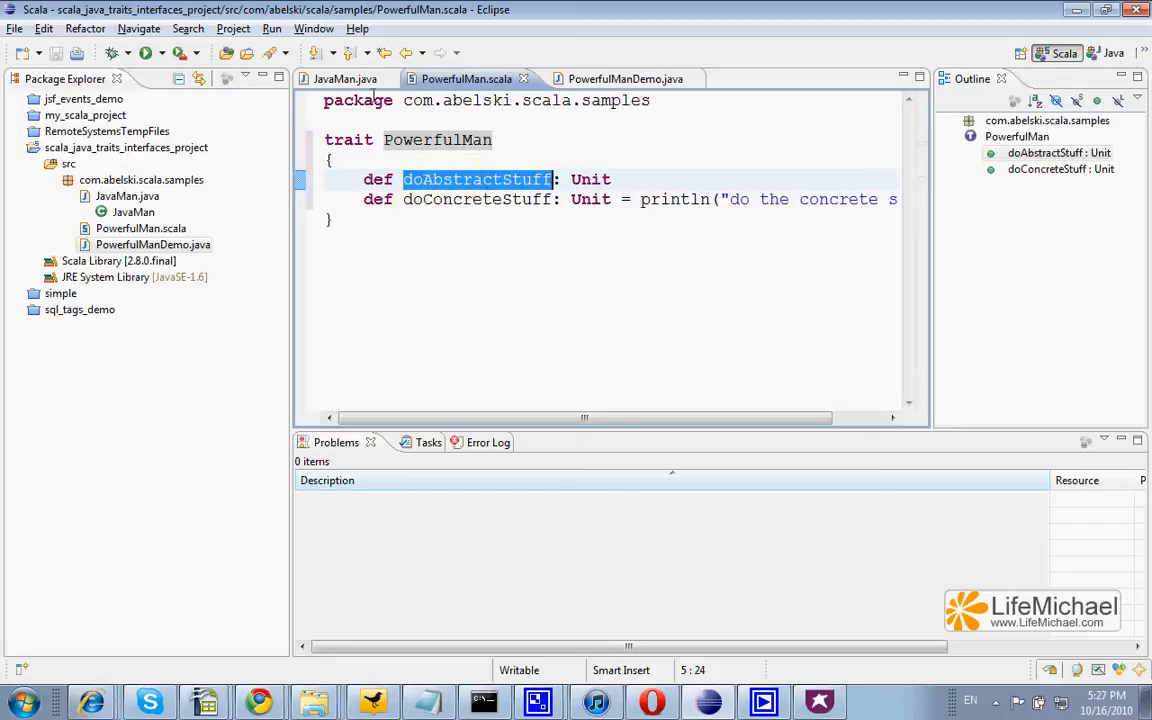
pyautogui.click(344, 80)
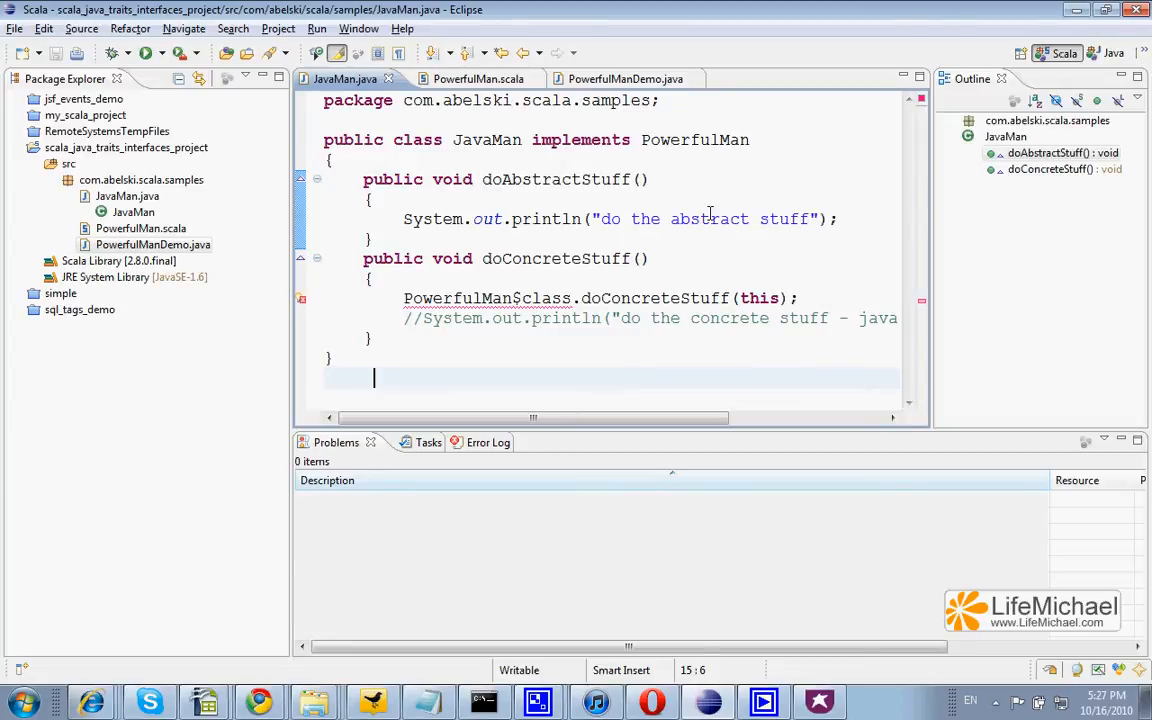
pyautogui.moveTo(472, 156)
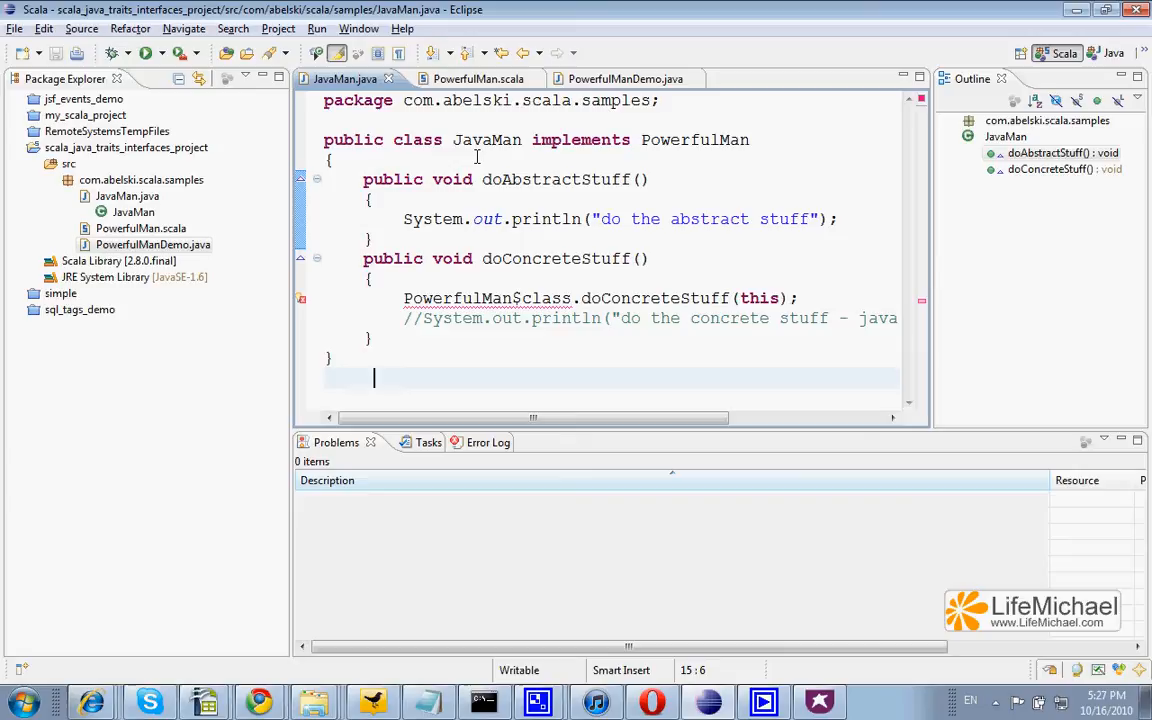
# Step: Inspect JavaMan's class and implemented PowerfulMan trait names, checking them against the trait source
pyautogui.doubleClick(488, 140)
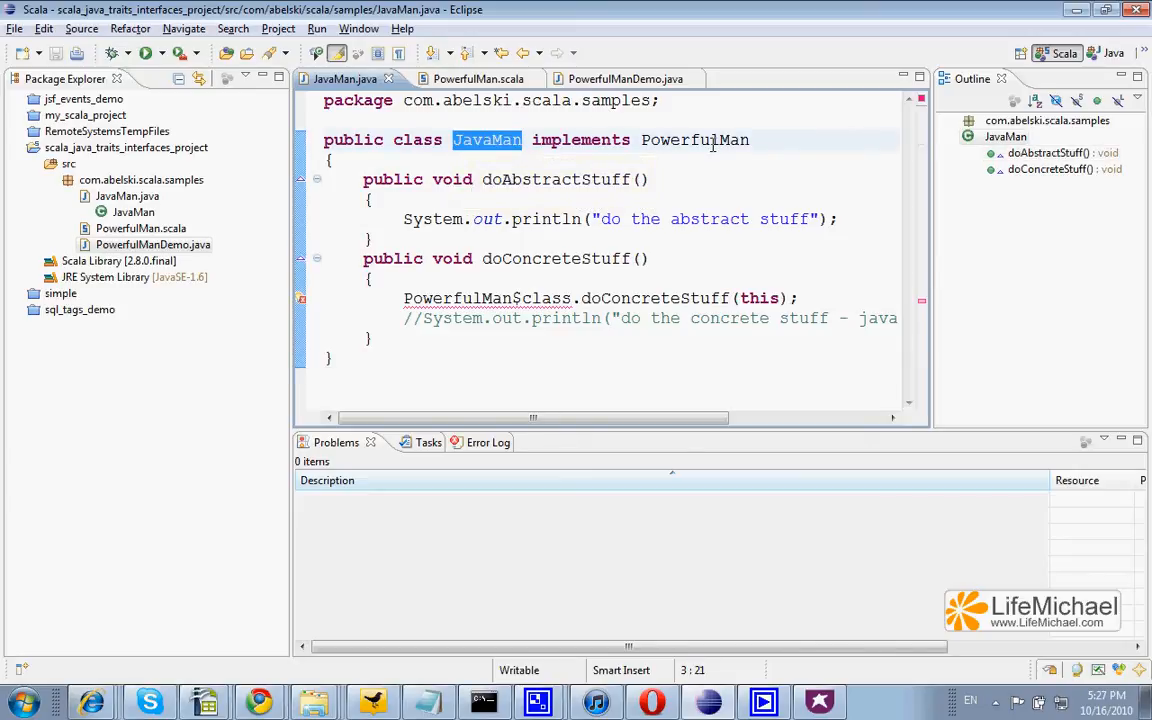
pyautogui.doubleClick(694, 140)
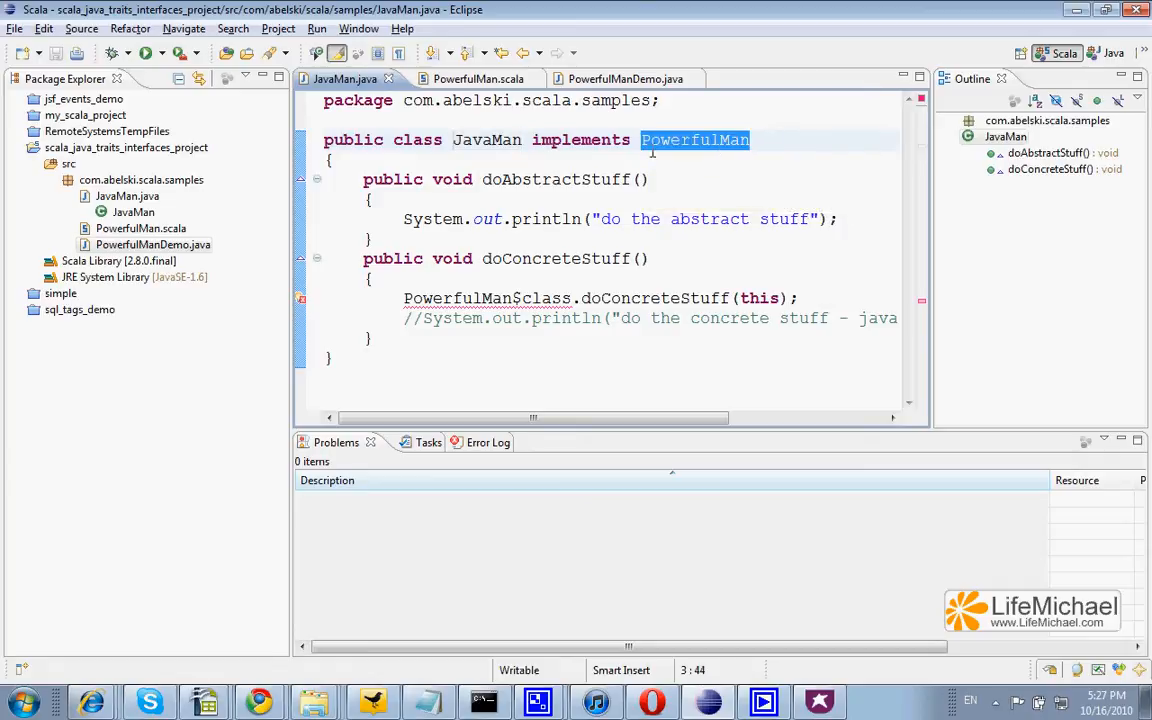
pyautogui.moveTo(520, 132)
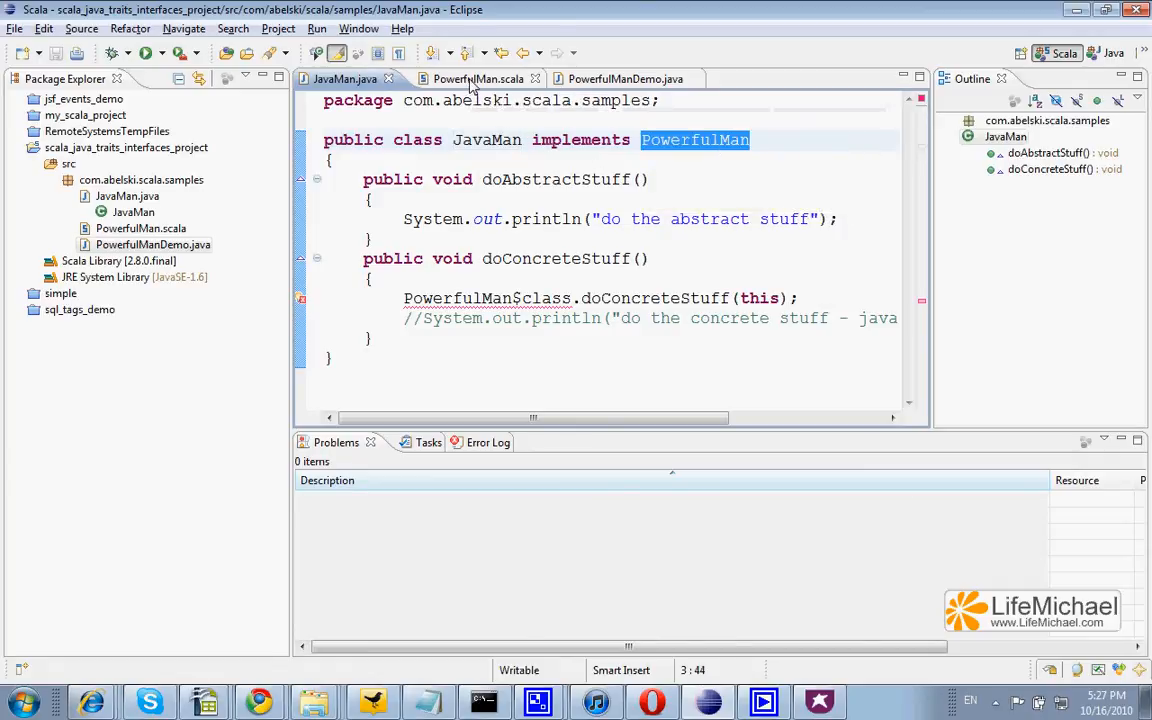
pyautogui.click(466, 80)
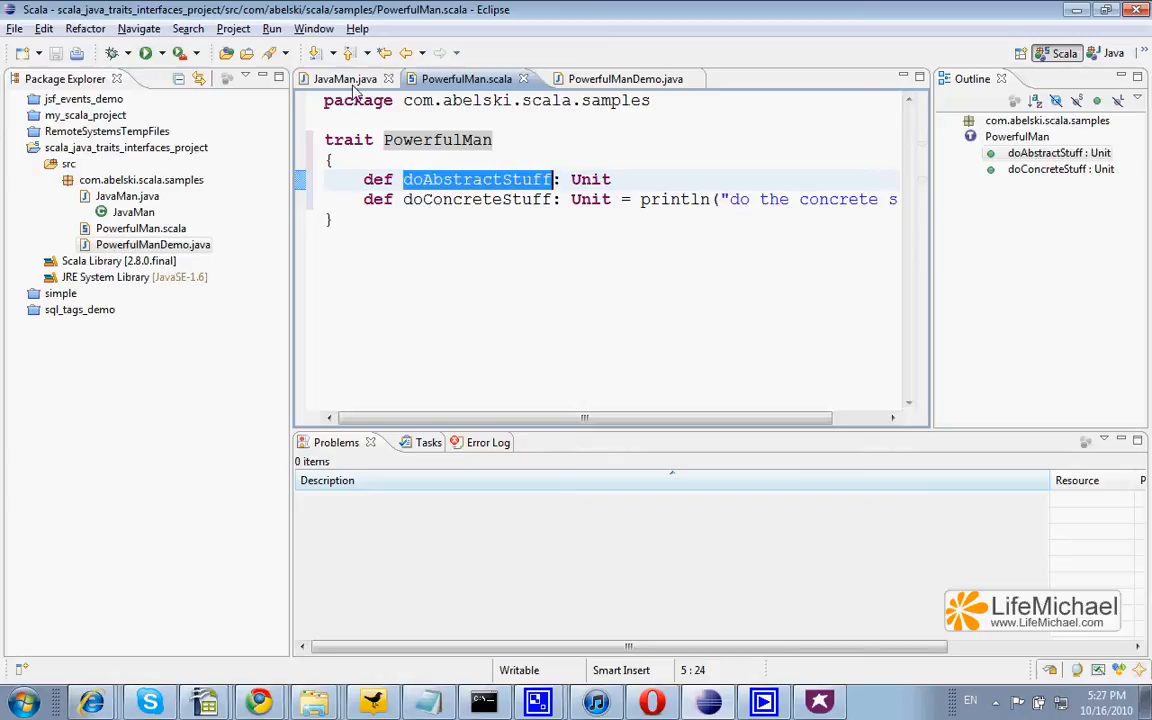
pyautogui.click(344, 80)
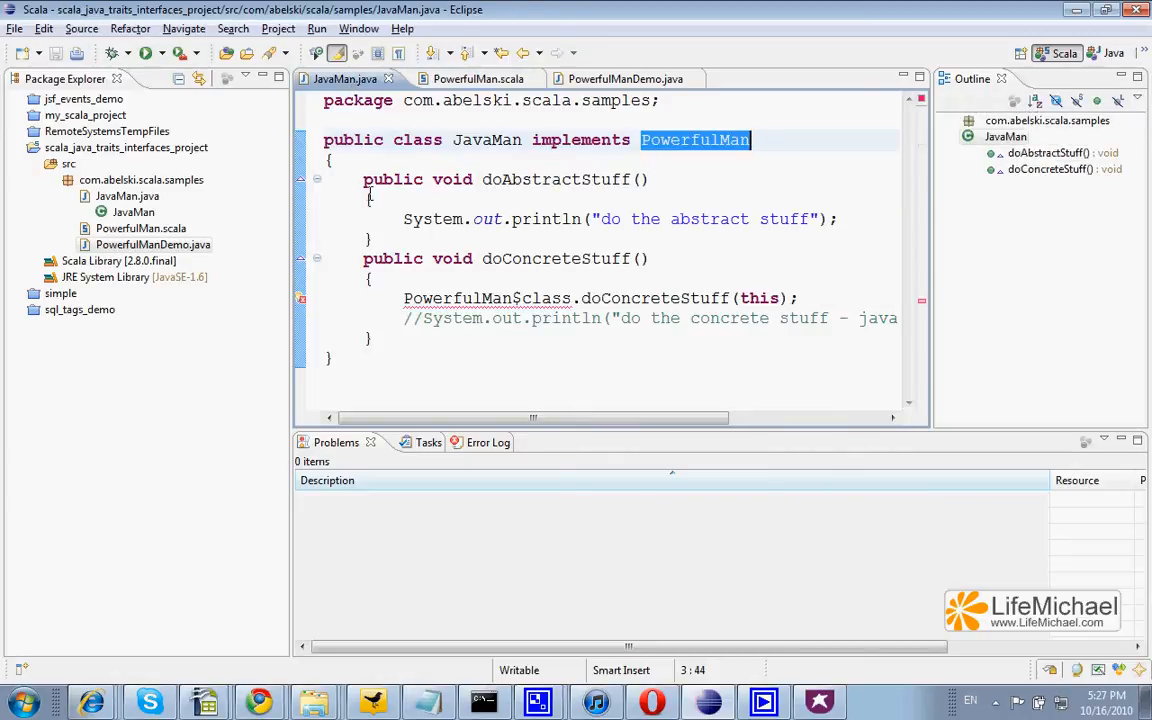
# Step: Highlight JavaMan's doAbstractStuff implementation and return to the PowerfulMan trait source
pyautogui.moveTo(370, 180); pyautogui.dragTo(380, 238)
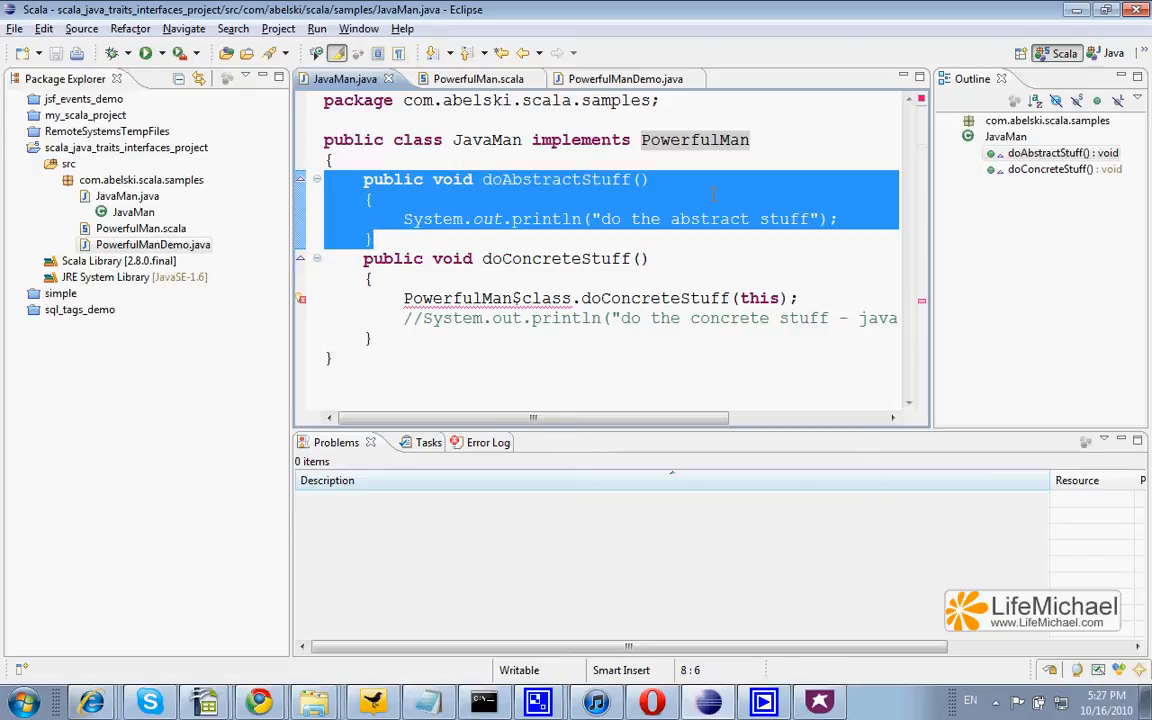
pyautogui.click(444, 200)
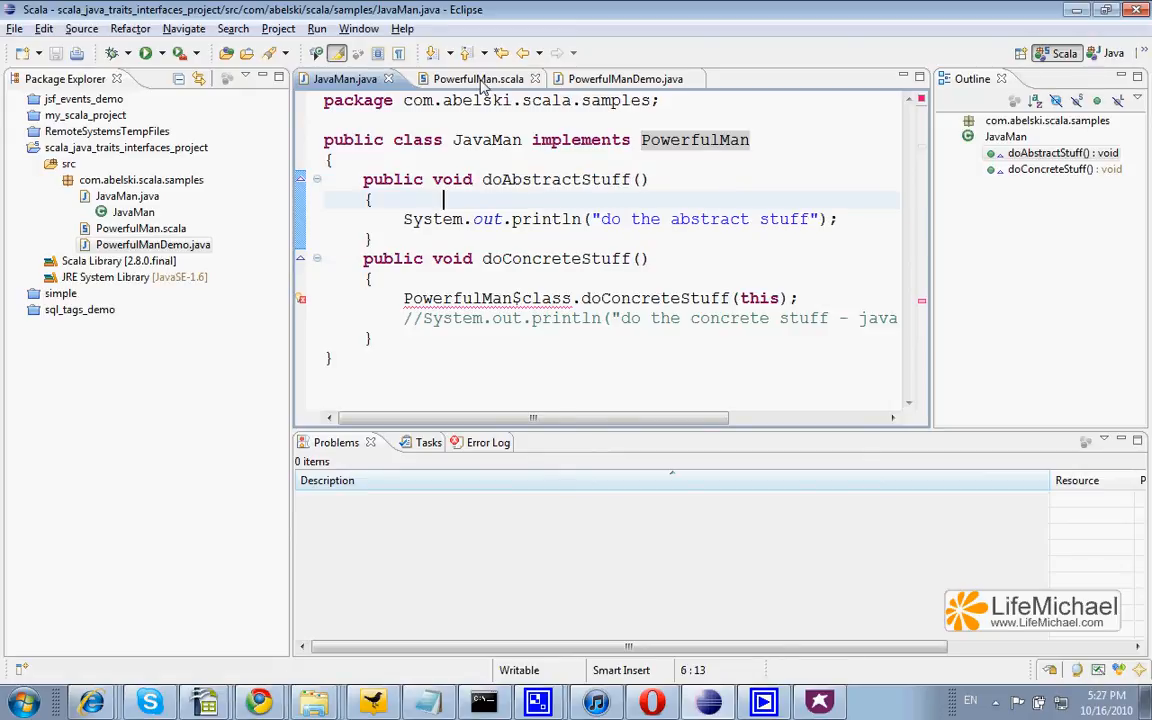
pyautogui.click(478, 78)
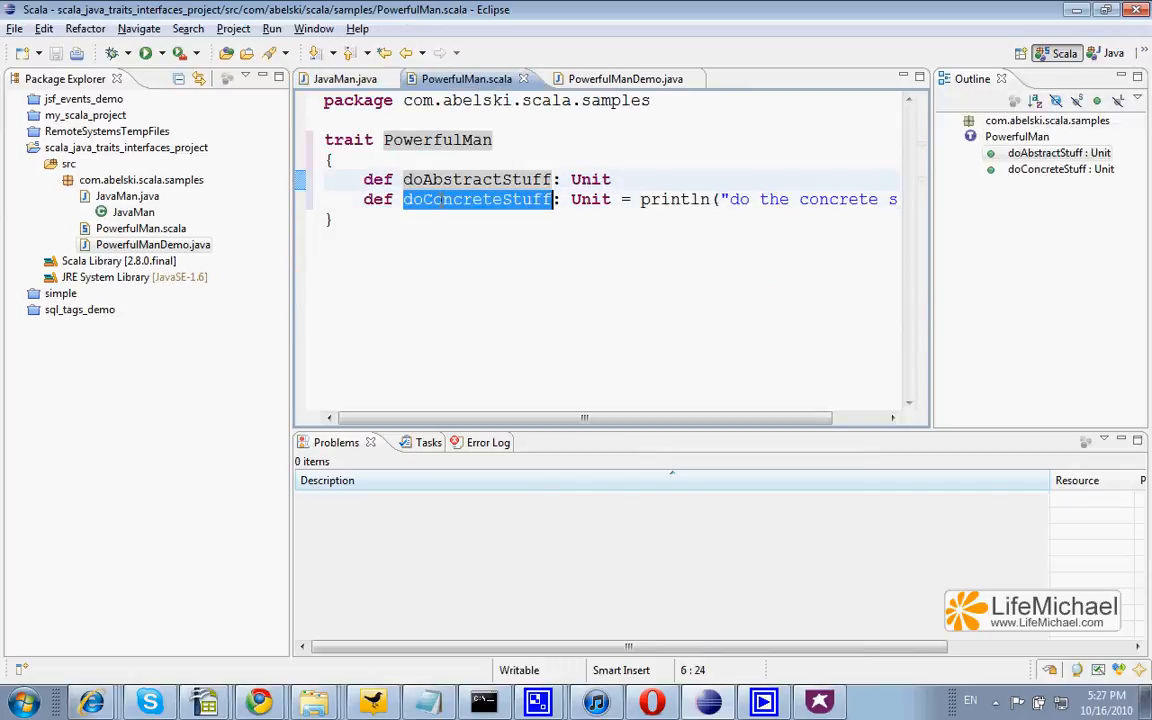
pyautogui.moveTo(476, 200)
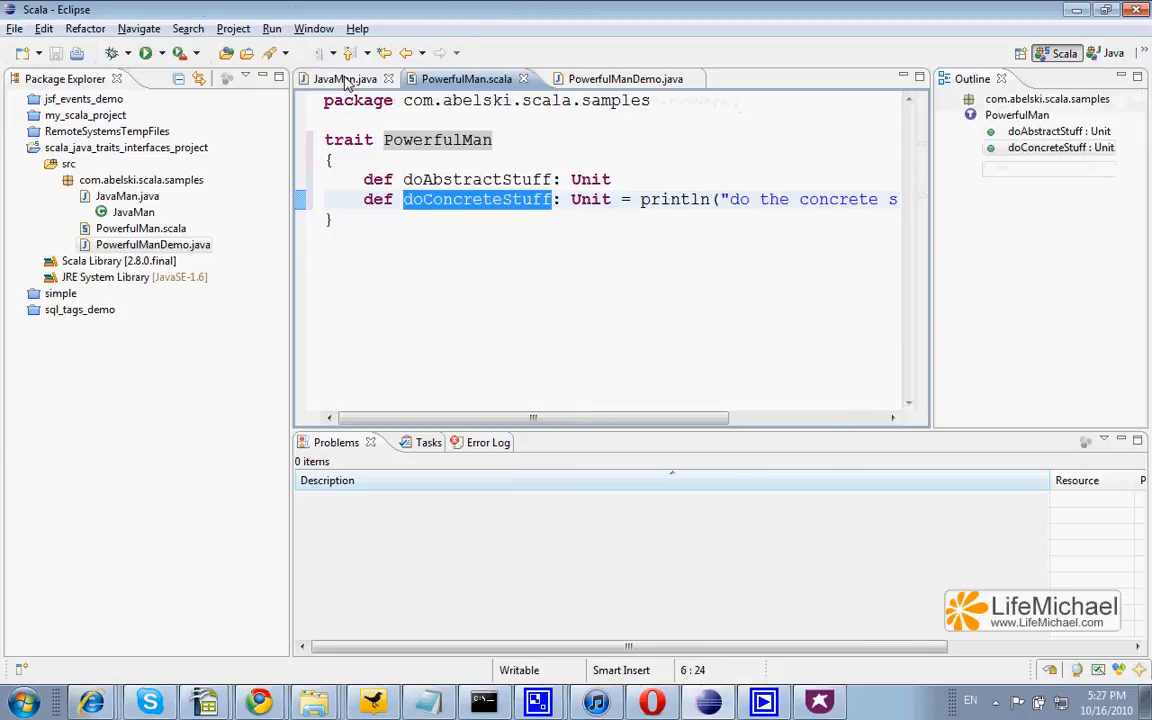
# Step: Compare JavaMan's doConcreteStuff delegation via PowerfulMan$class with the trait, ending on PowerfulManDemo.java
pyautogui.click(344, 80)
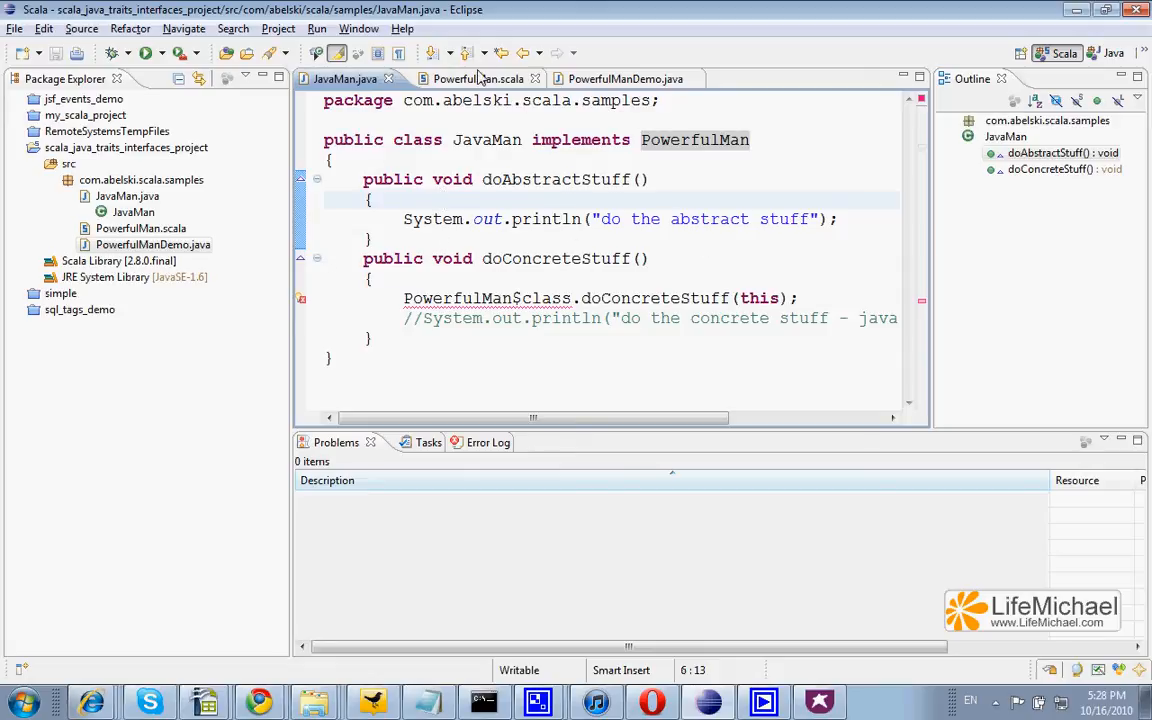
pyautogui.click(468, 80)
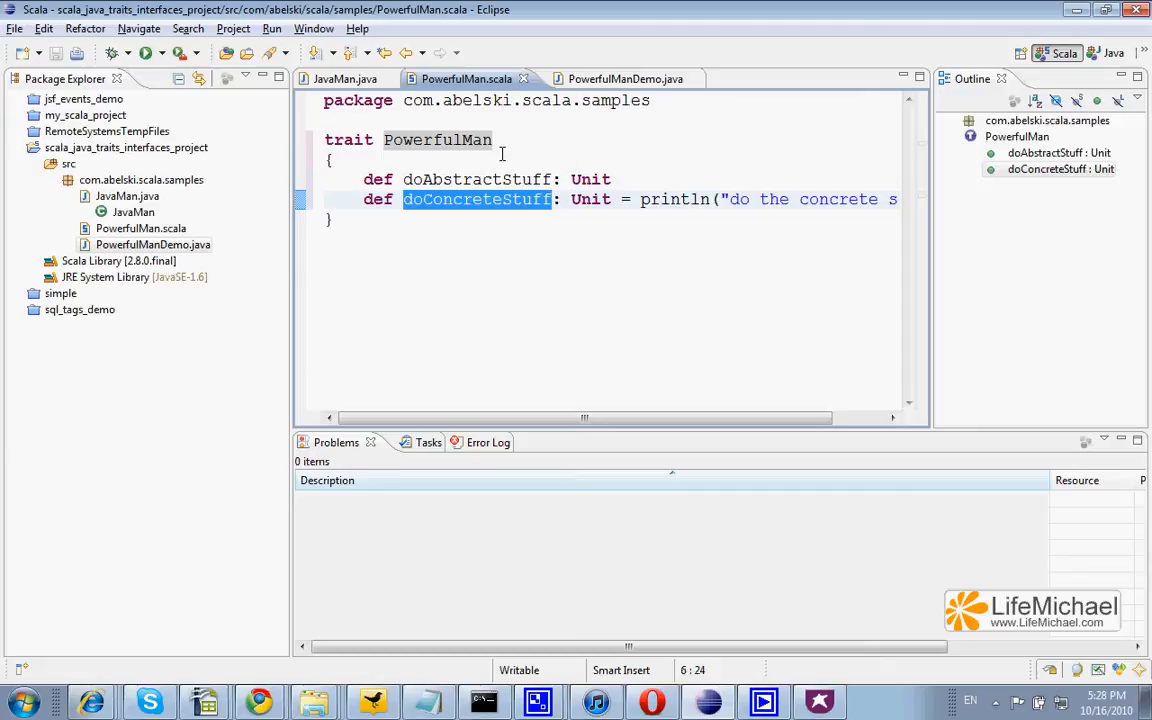
pyautogui.click(344, 80)
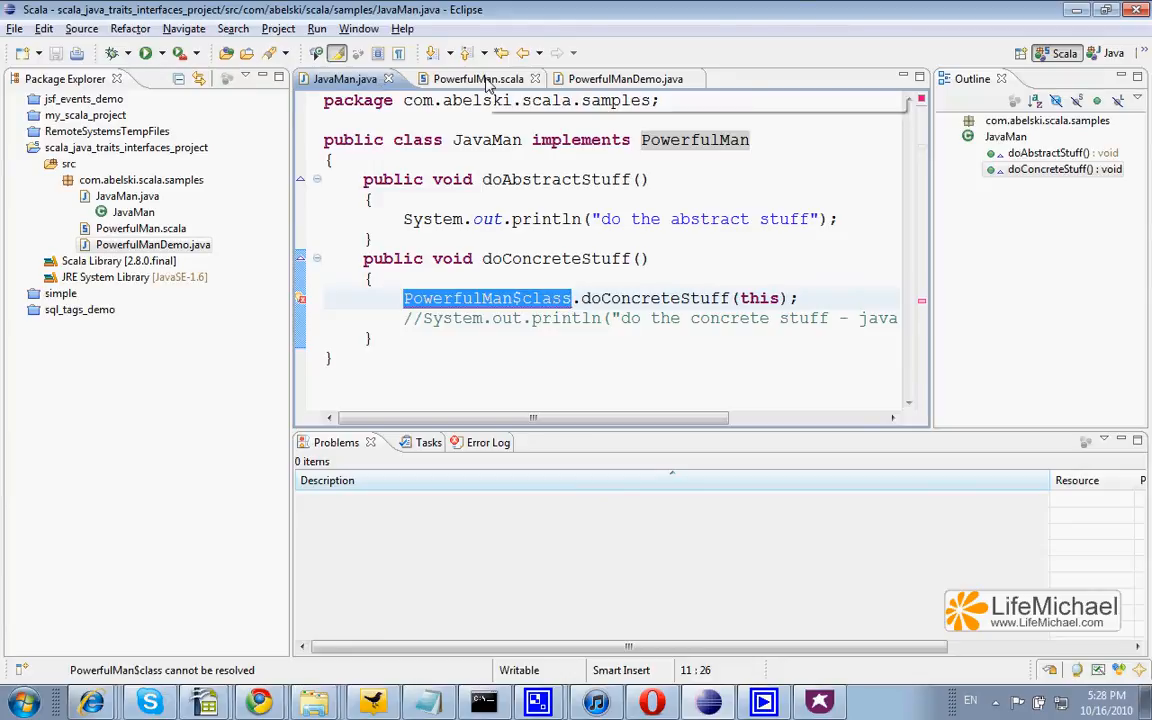
pyautogui.click(468, 78)
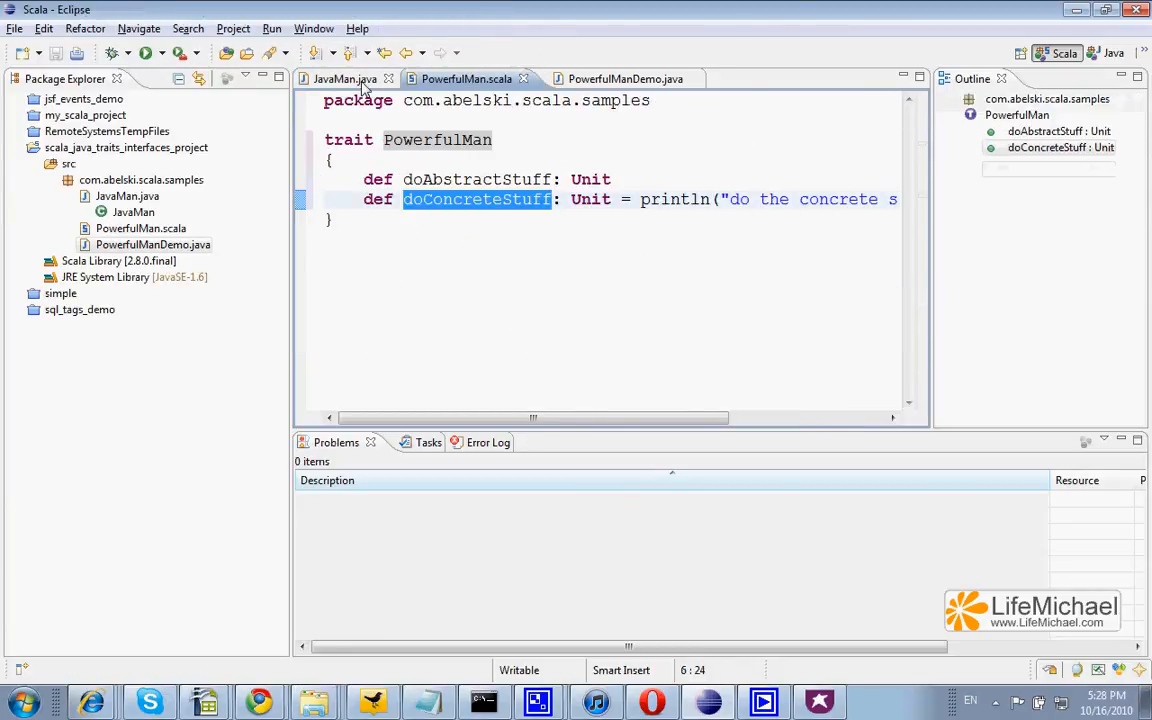
pyautogui.click(344, 80)
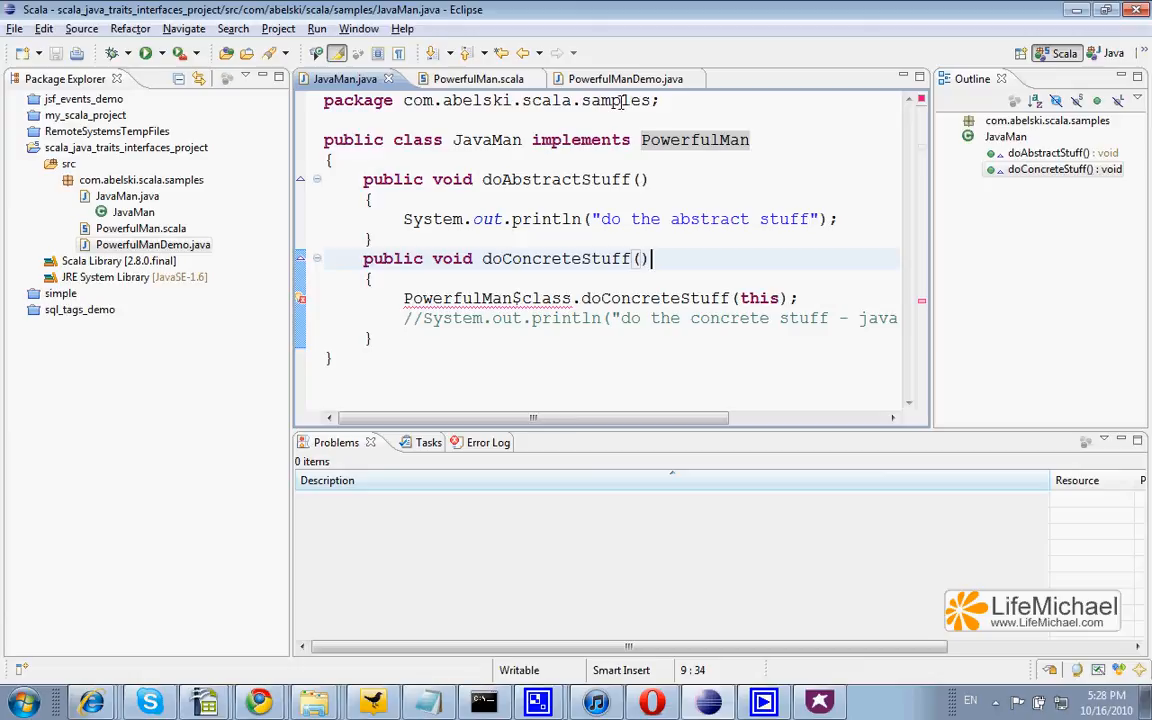
pyautogui.click(614, 80)
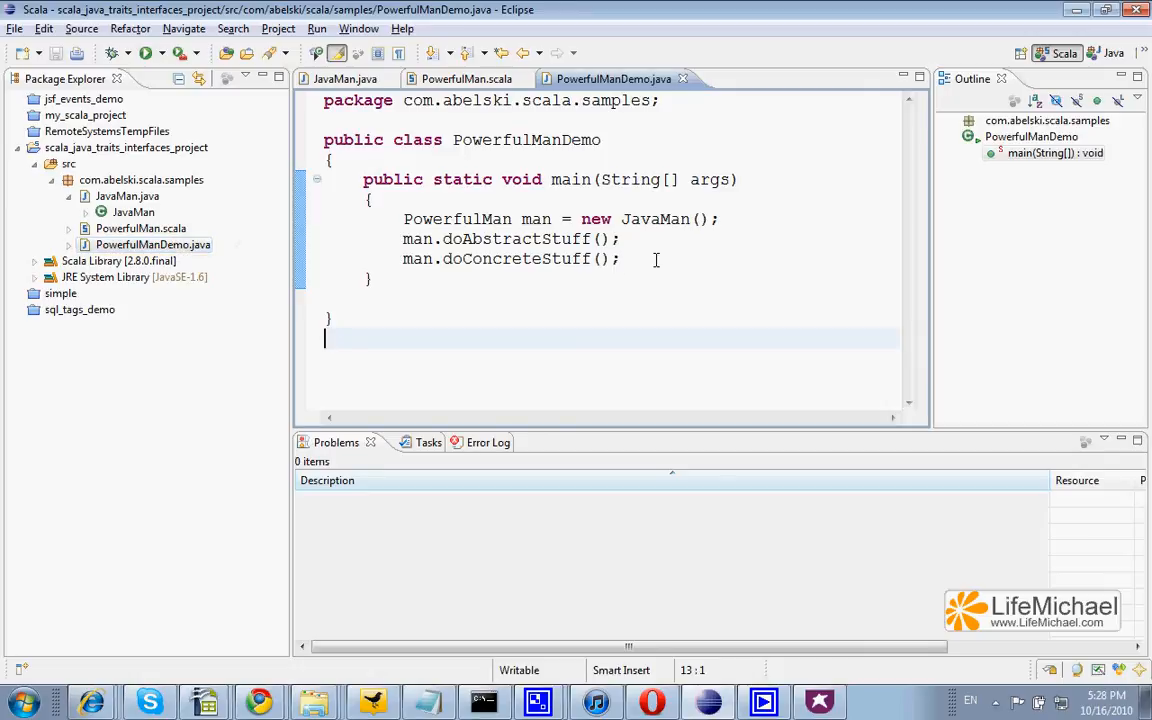
pyautogui.moveTo(656, 218)
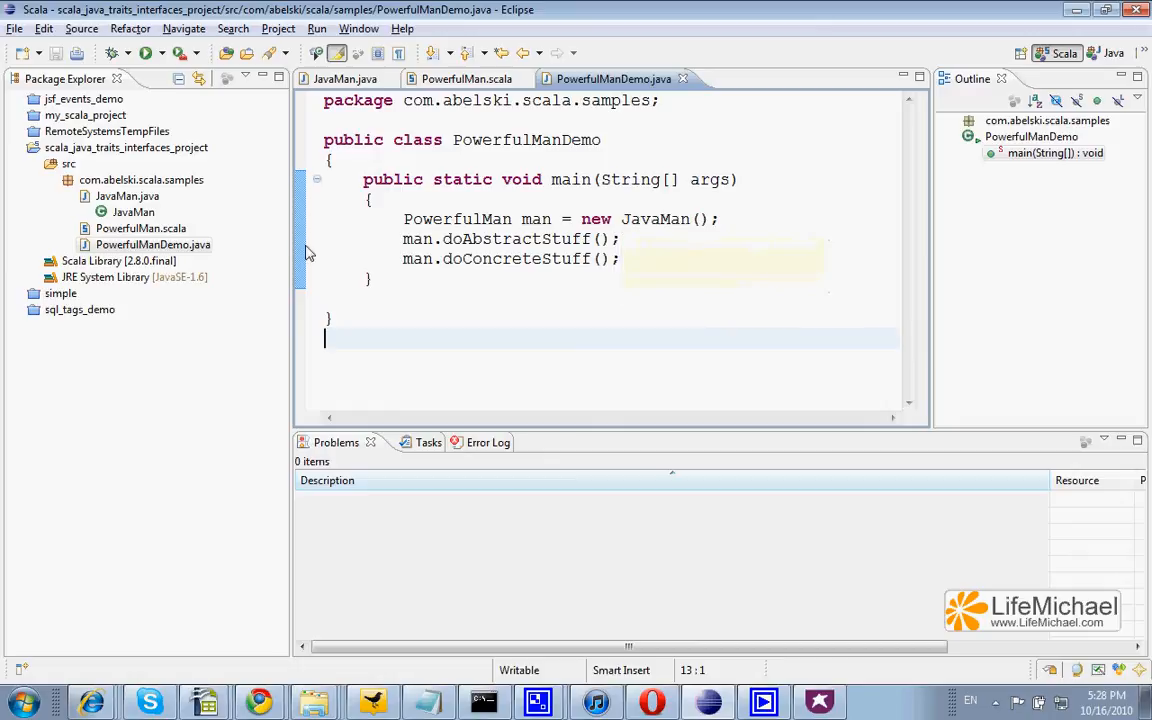
# Step: Show the Package Explorer actions for PowerfulManDemo.java to run it as an application
pyautogui.rightClick(152, 244)
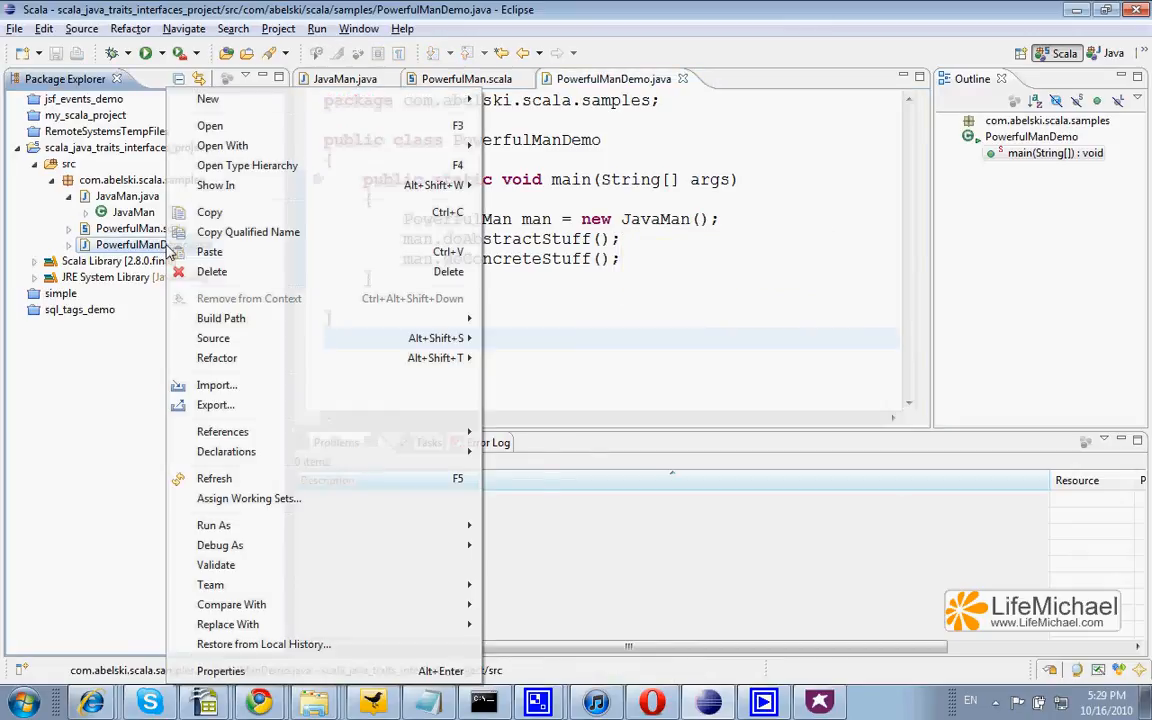